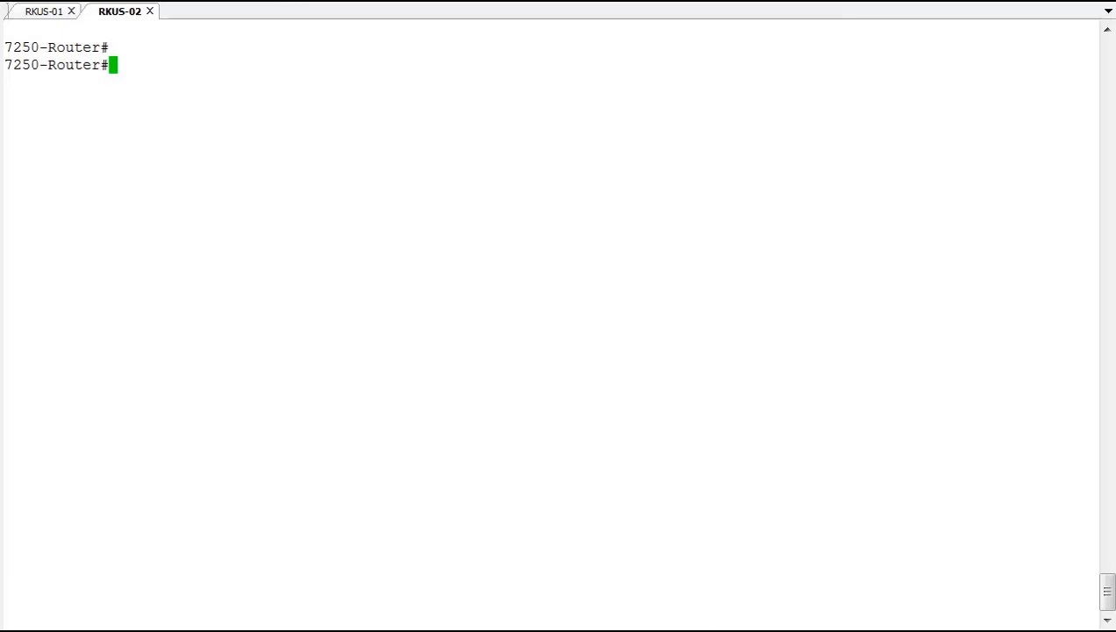
From 'conf t', run 'crypto key generate' to create the default DSA host key pair
type("conf t")
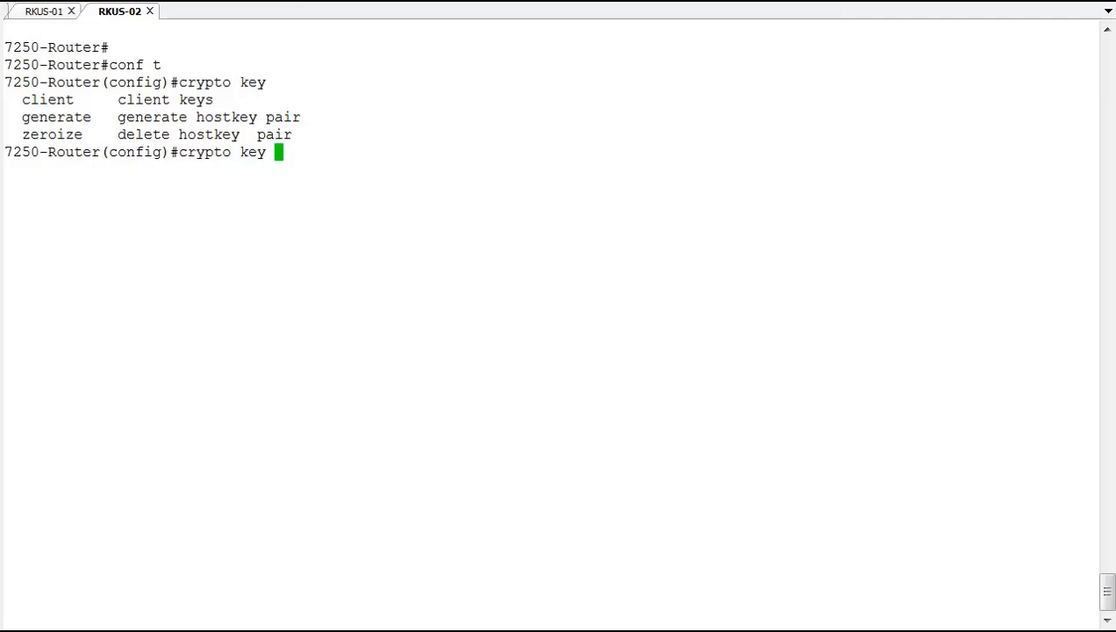
type("g")
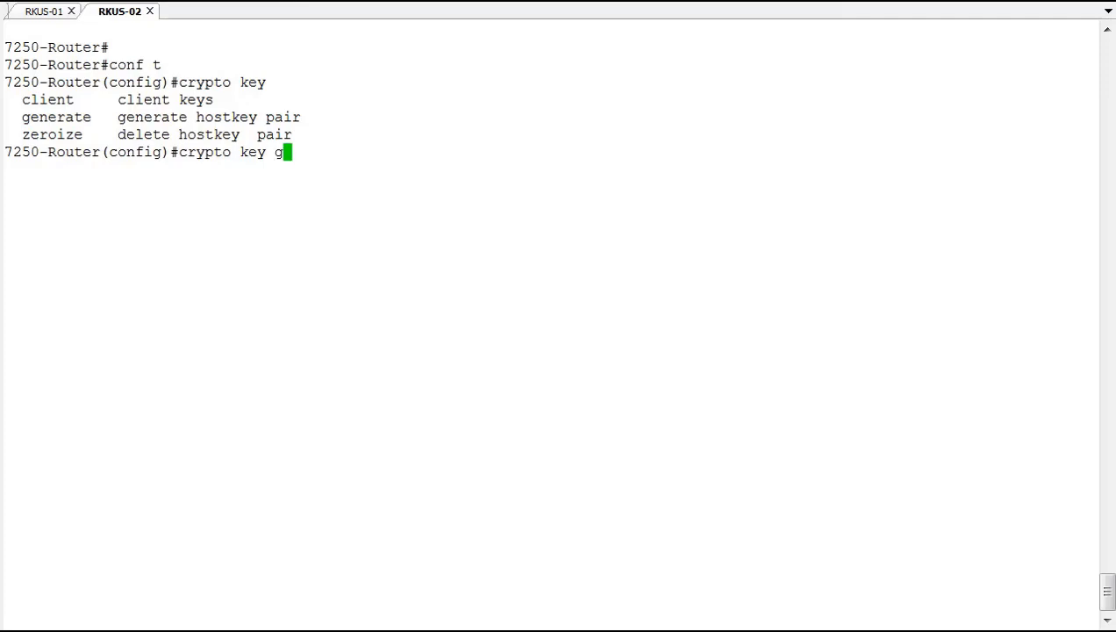
type("enere")
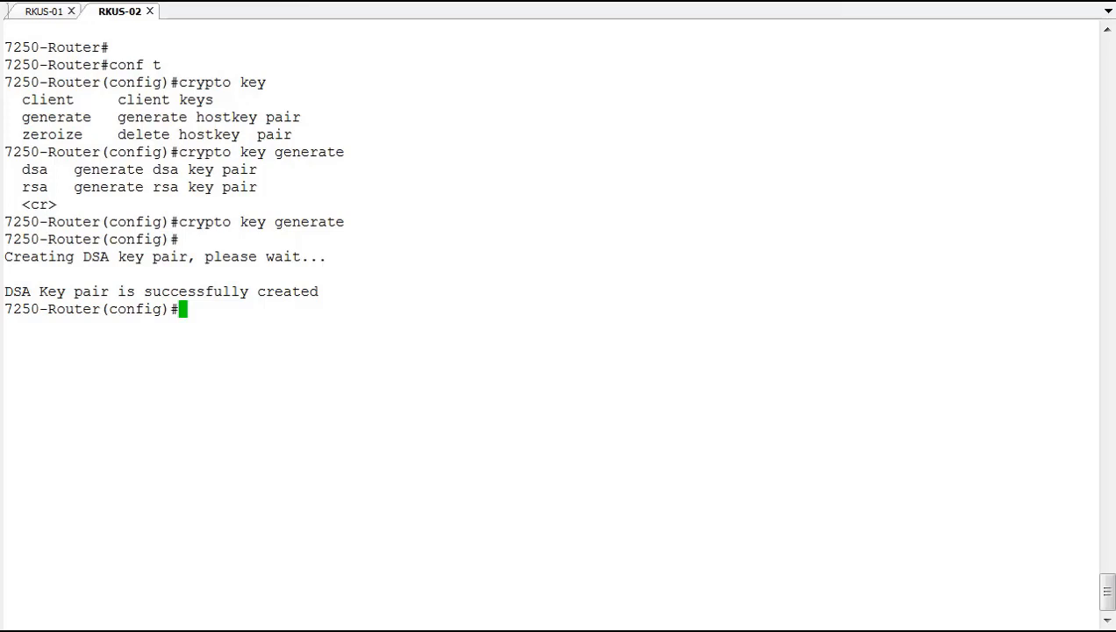
type("u")
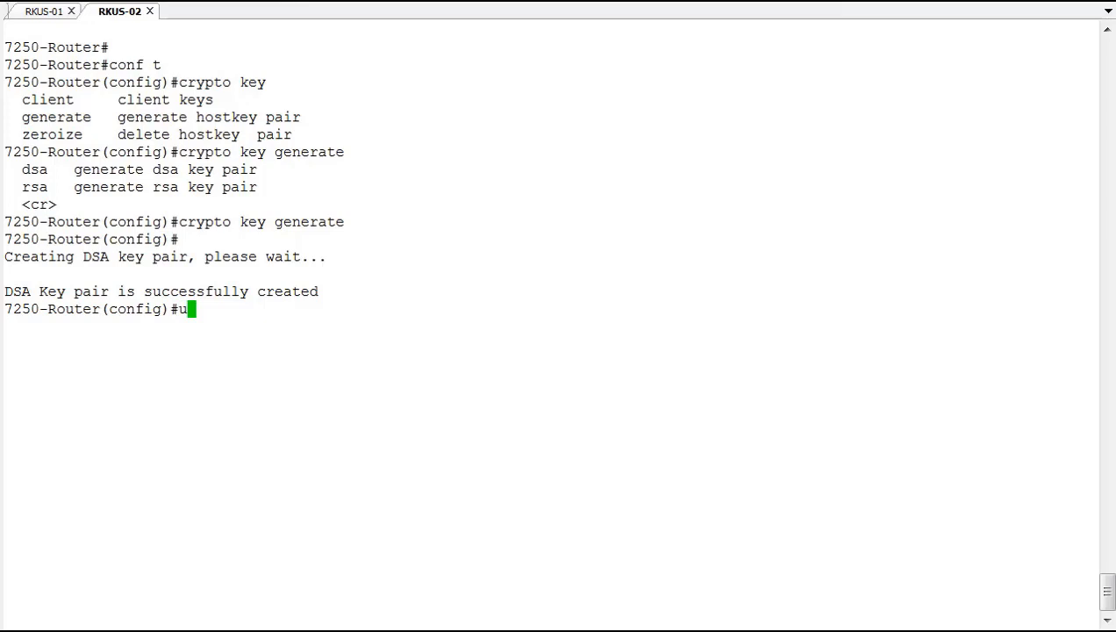
type("sername user p")
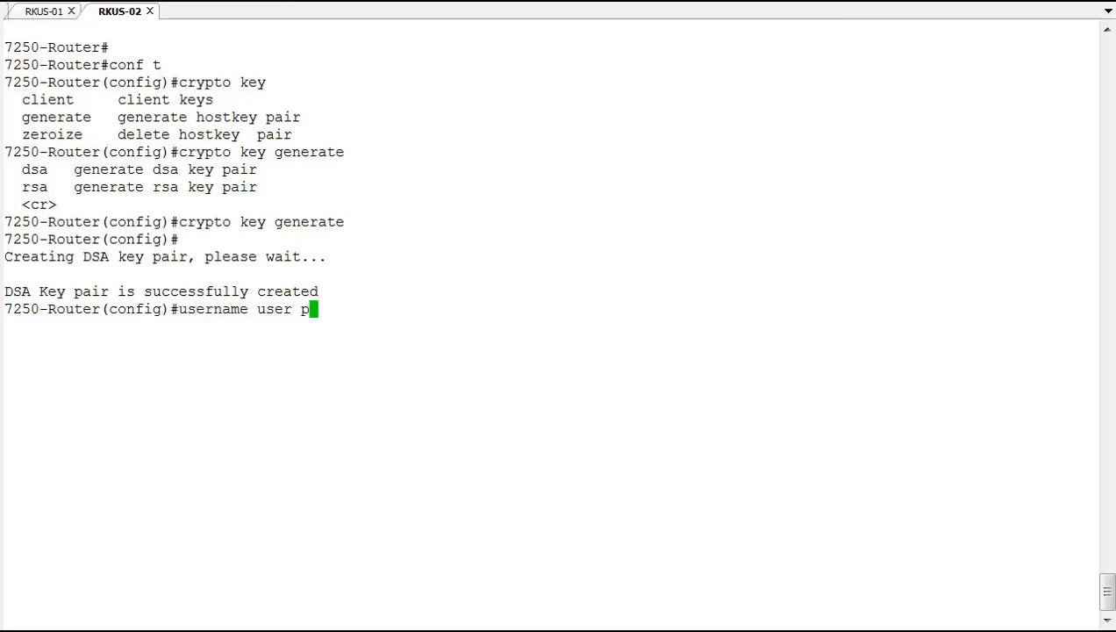
type("assword")
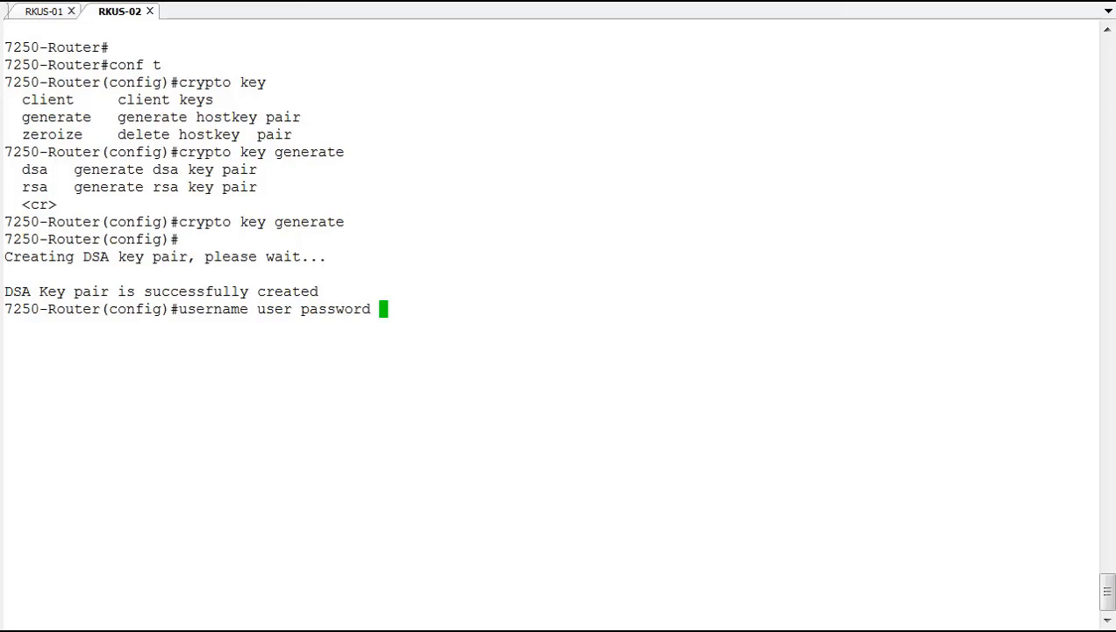
type("password")
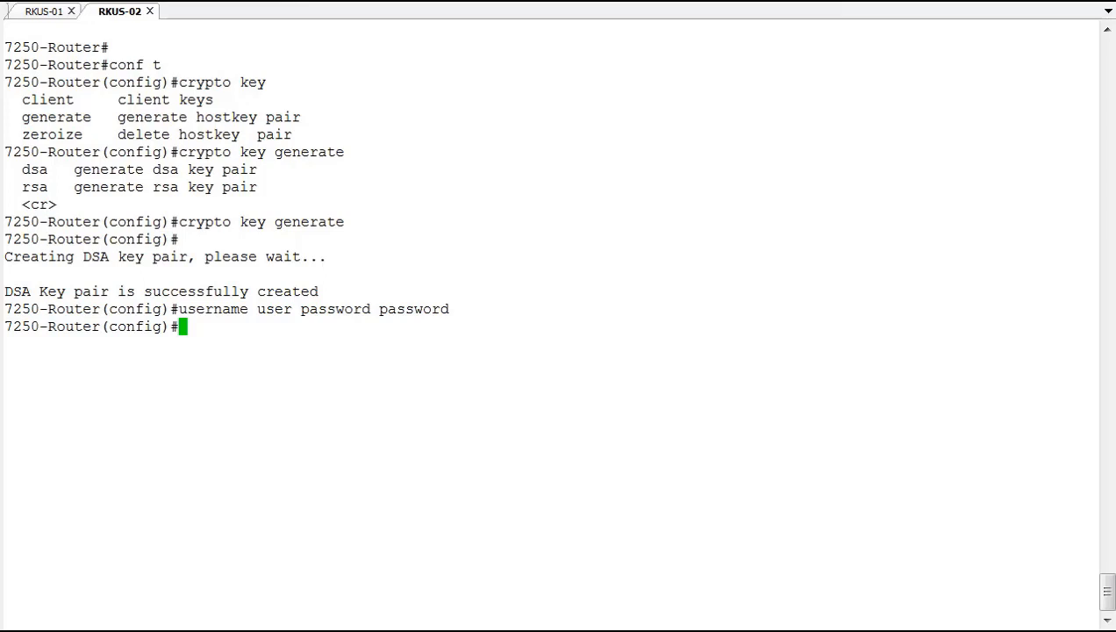
Set 'aaa authentication login default local' and start 'show run'
type("aaa")
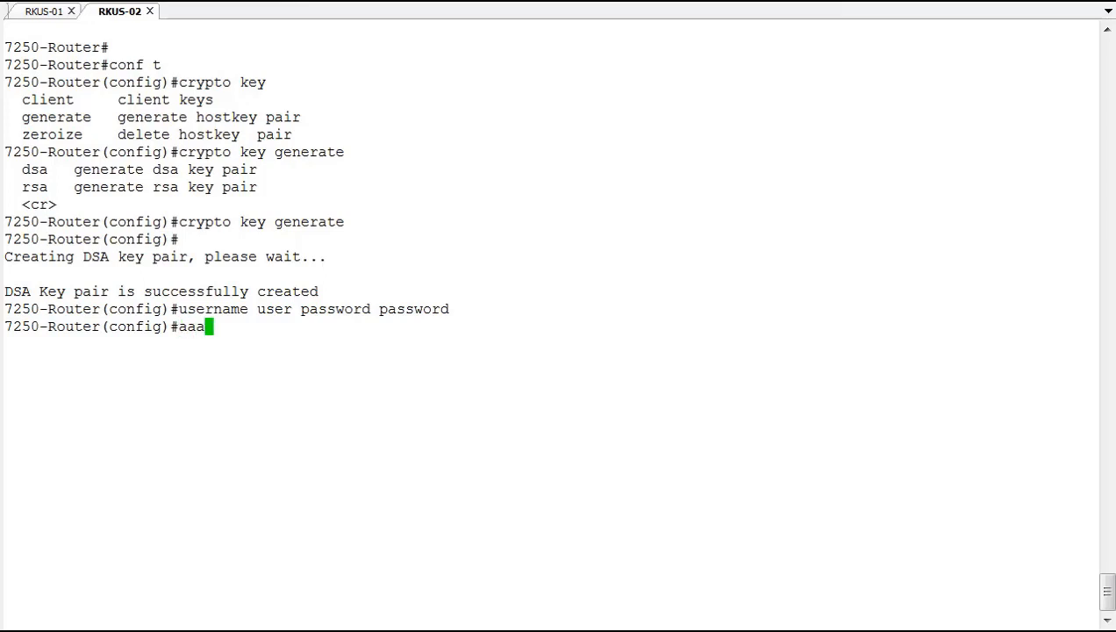
type("authentication login default local")
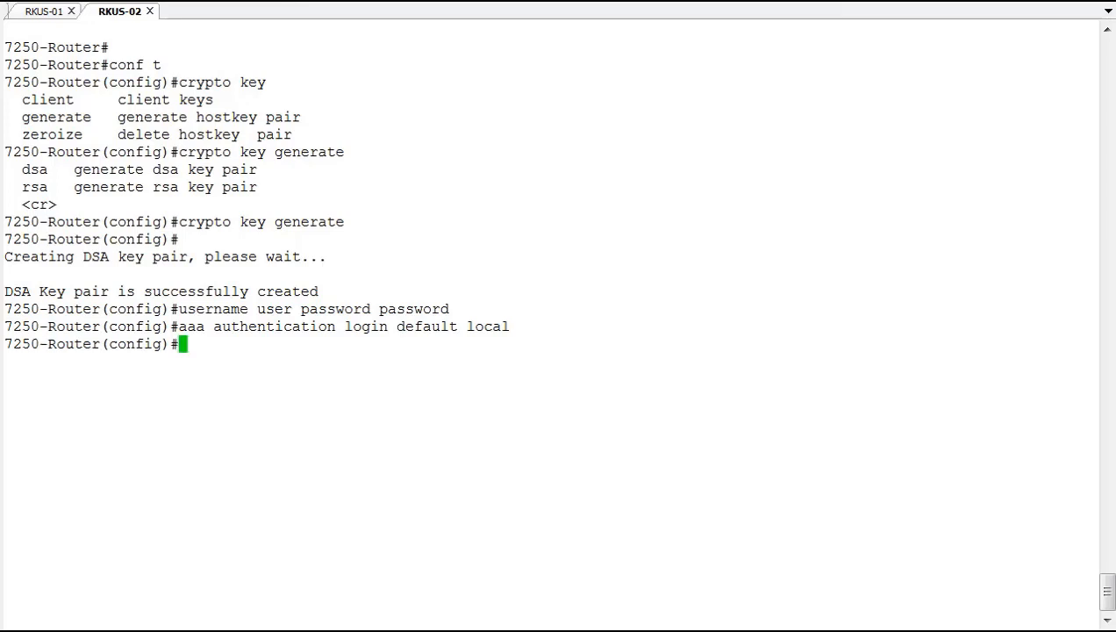
type("show run")
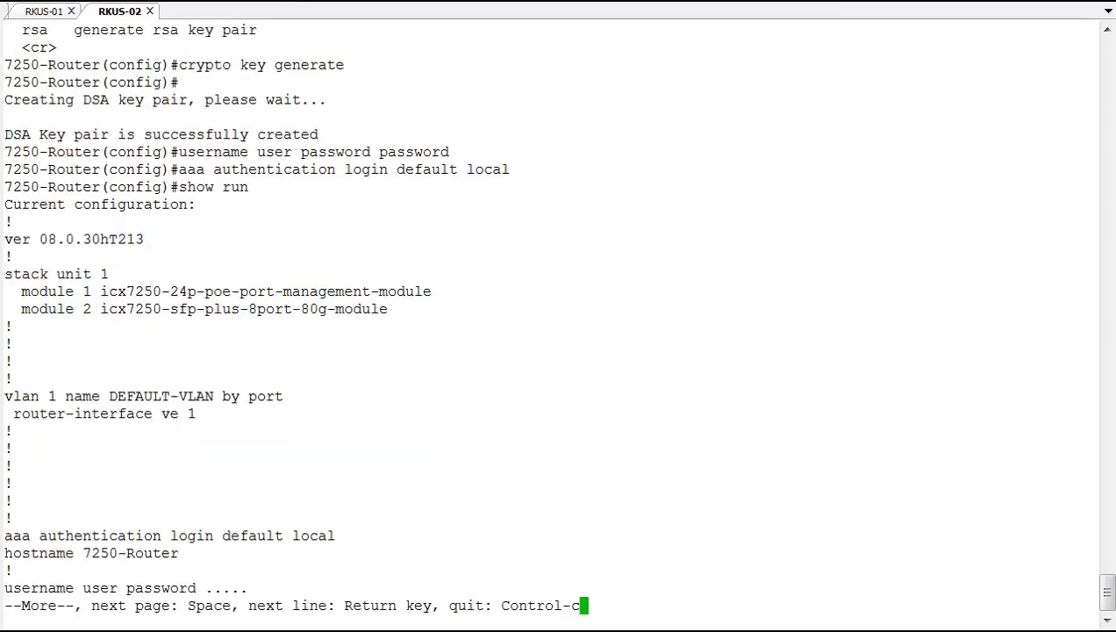
Highlight the saved user entry, quit the running-config pager and switch to the 7250-Switch console
double_click(251, 535)
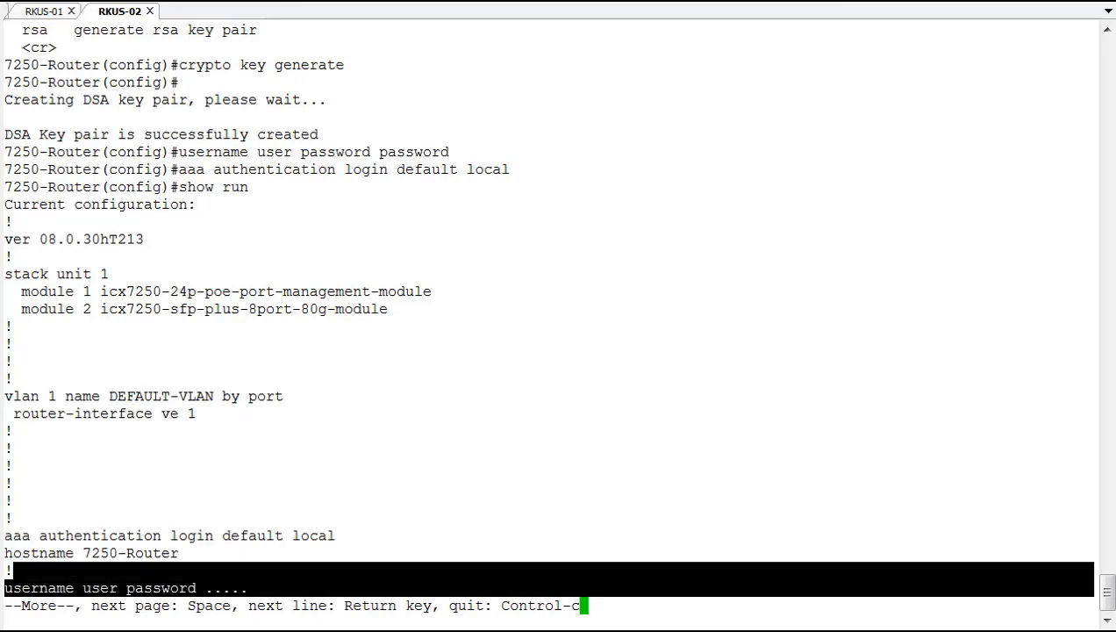
mouse_move(480, 481)
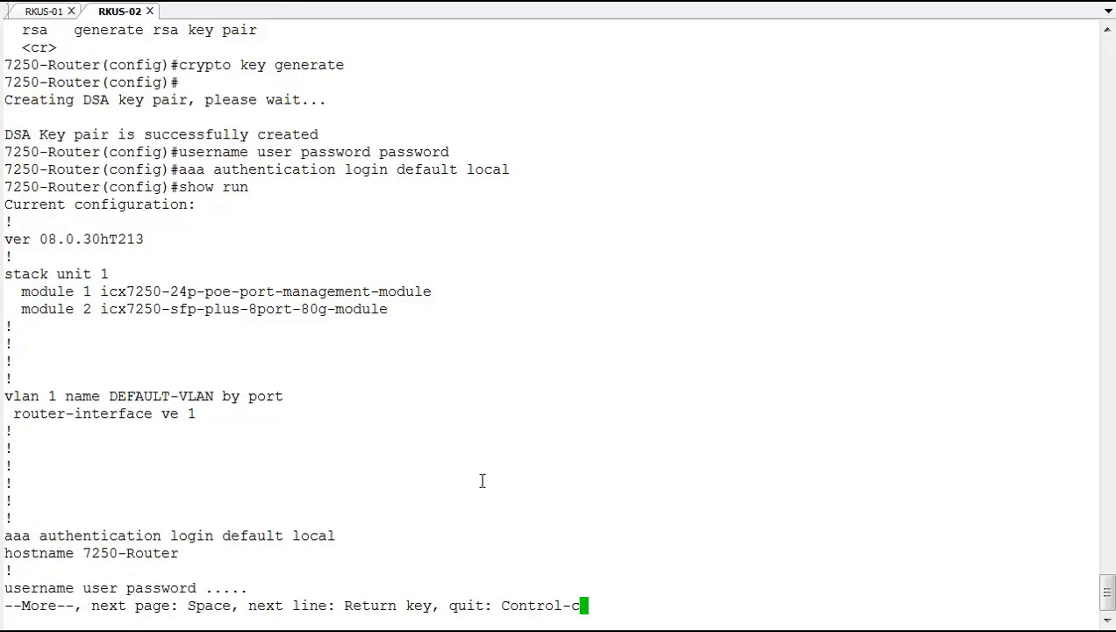
key("ctrl+c")
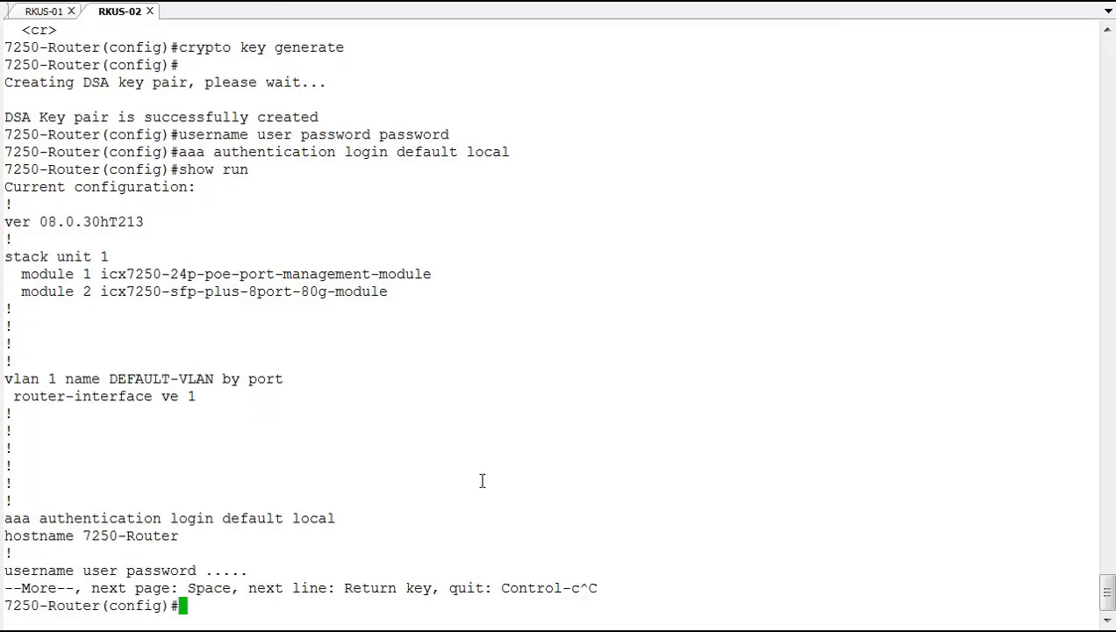
left_click(46, 10)
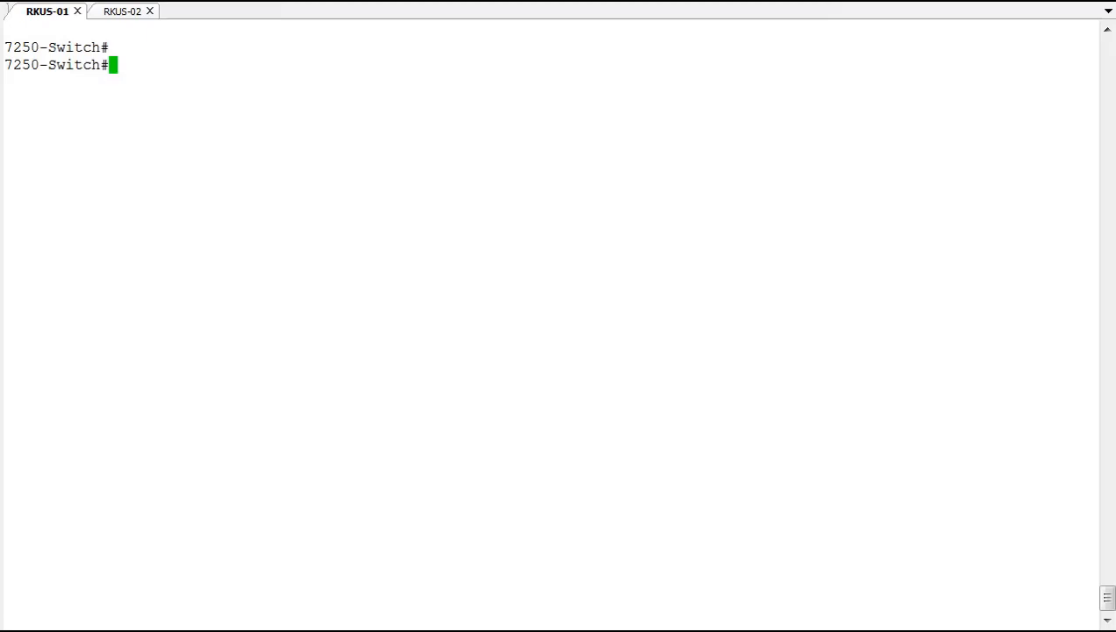
SSH from the switch to 192.168.10.1 as 'user' with its password, then return to the router console
type("ss")
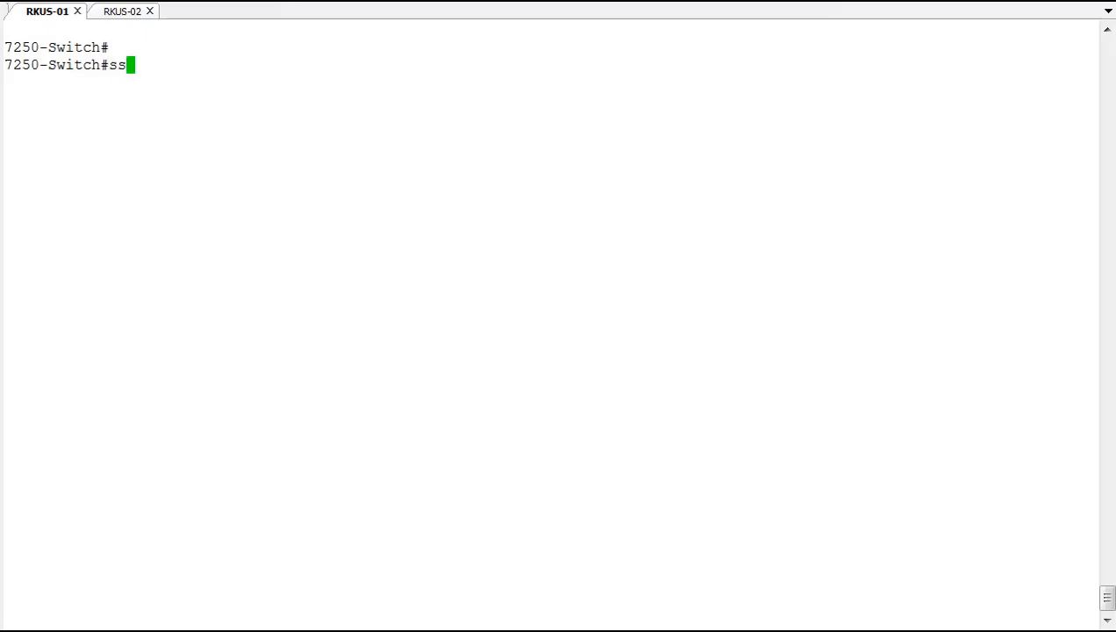
type("h 192")
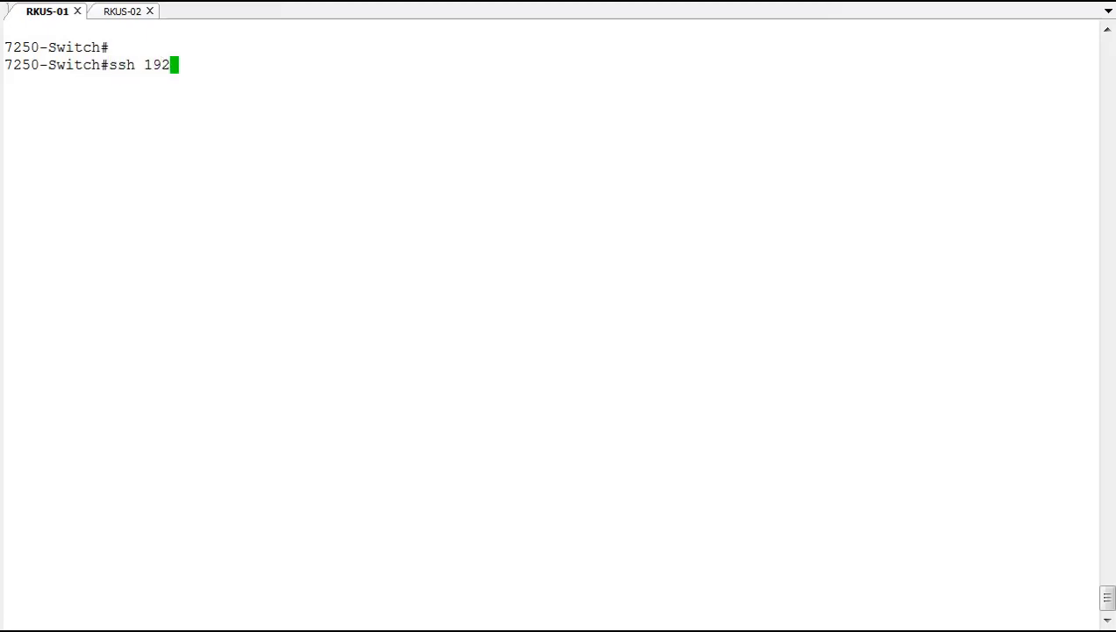
type(".168.10.1")
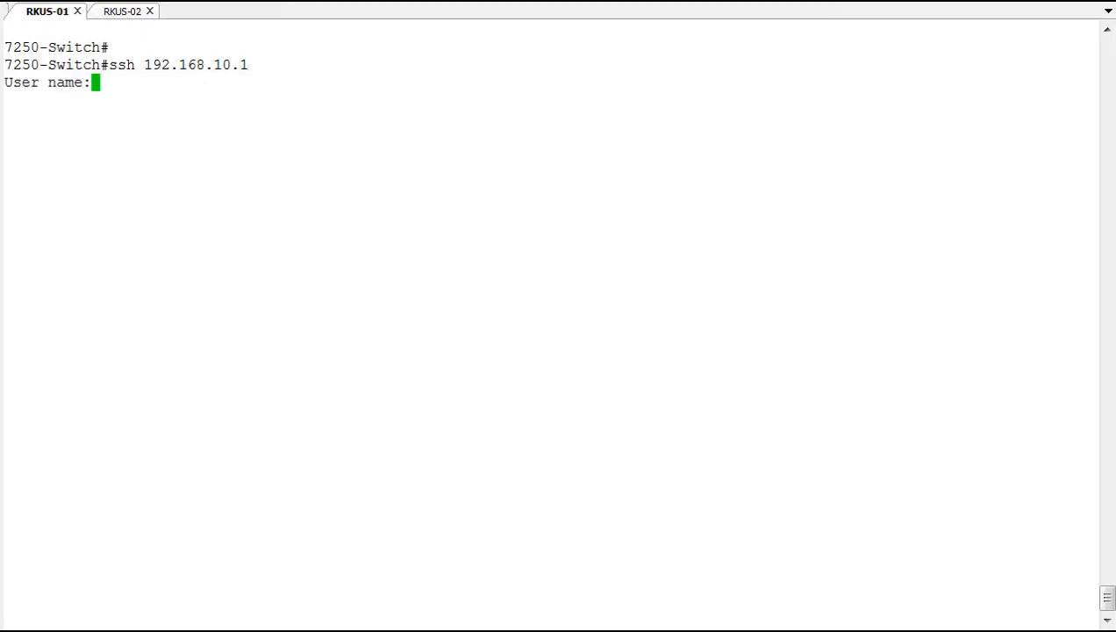
type("user")
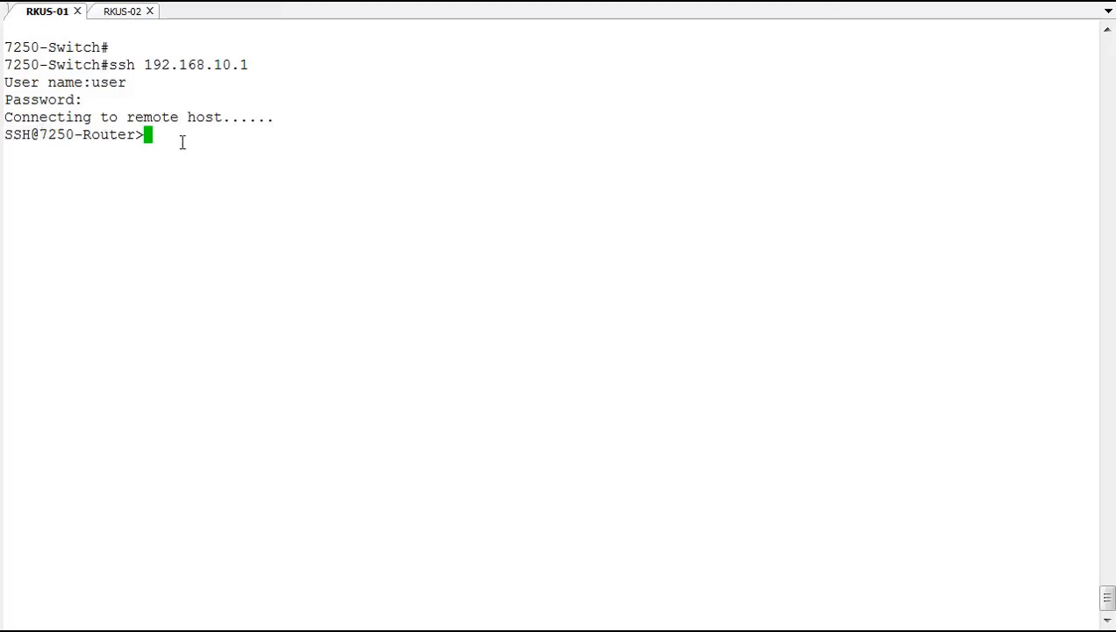
left_click(123, 10)
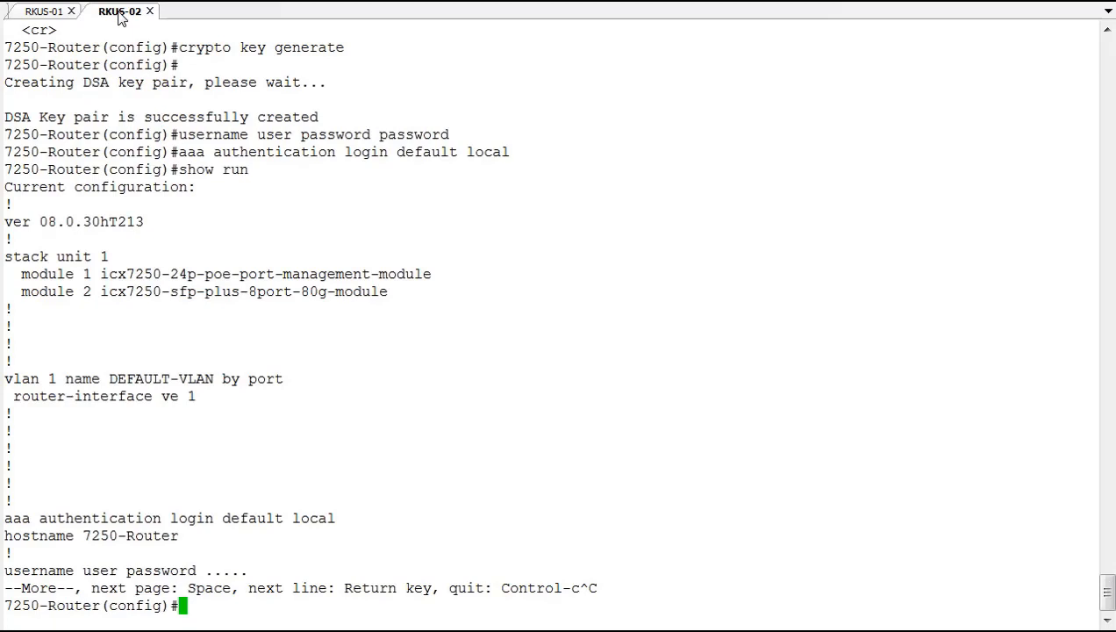
mouse_move(217, 586)
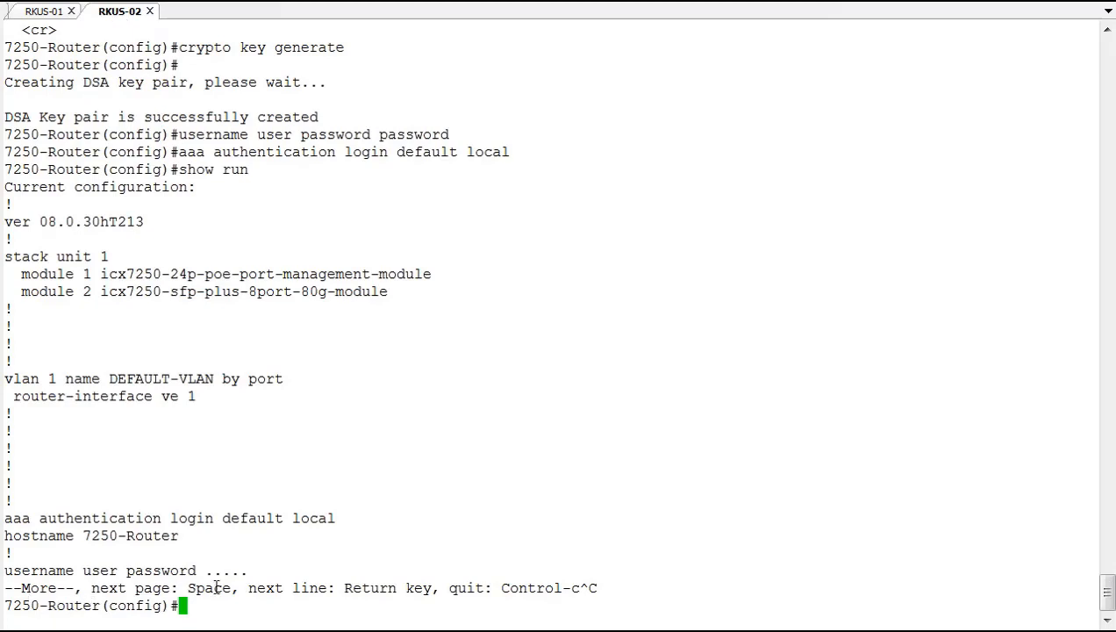
In the SSH session, enter enable and 'conf t' mode on the router and start 'show who'
left_click(46, 11)
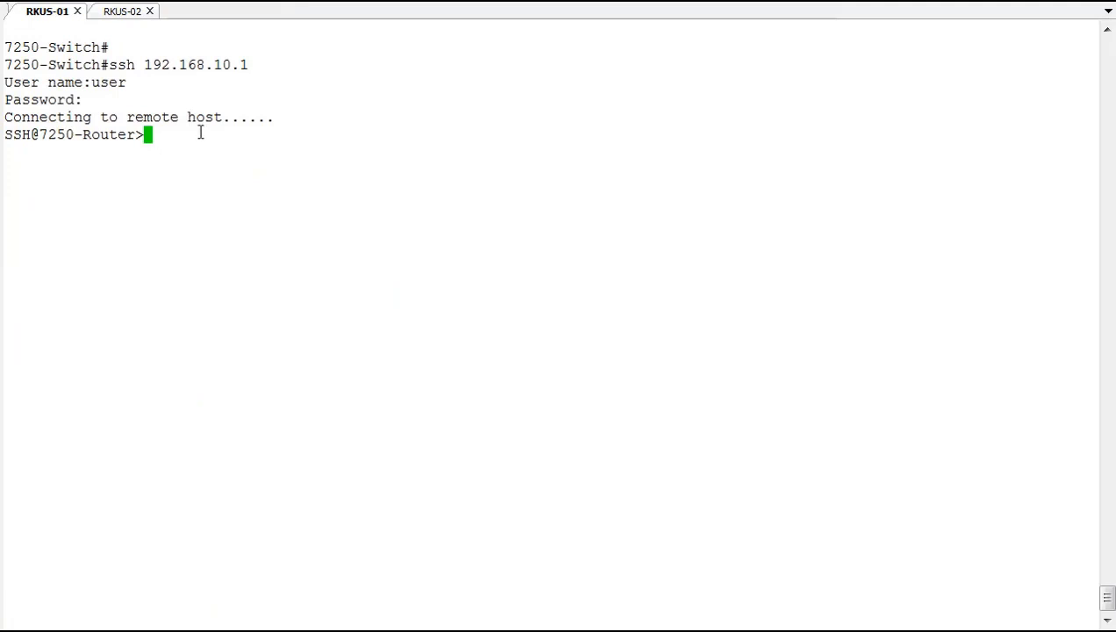
mouse_move(221, 269)
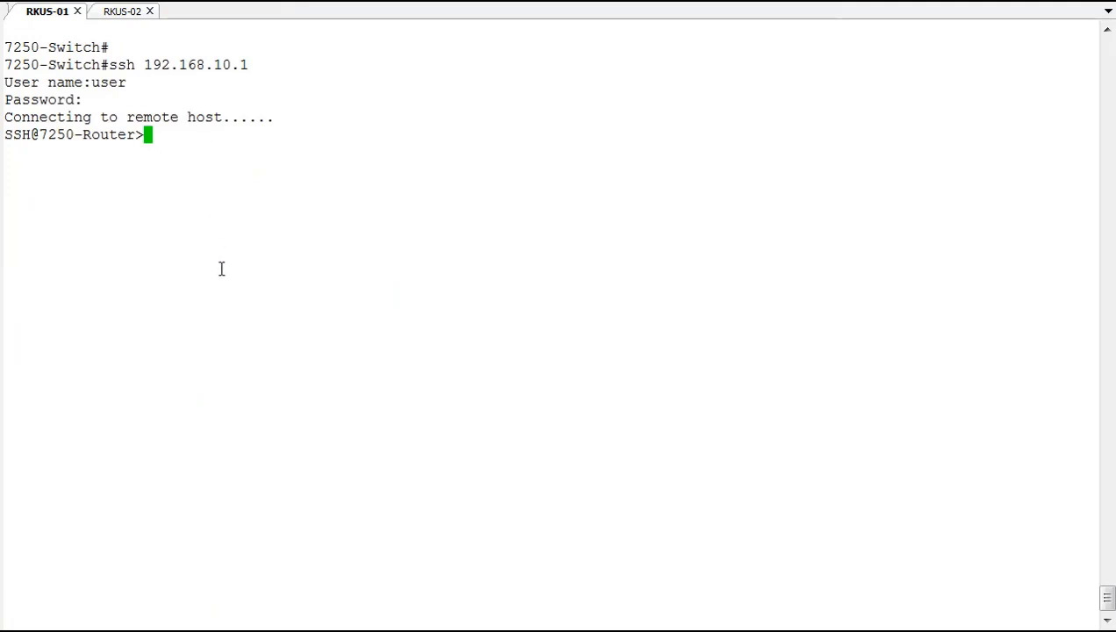
type("en")
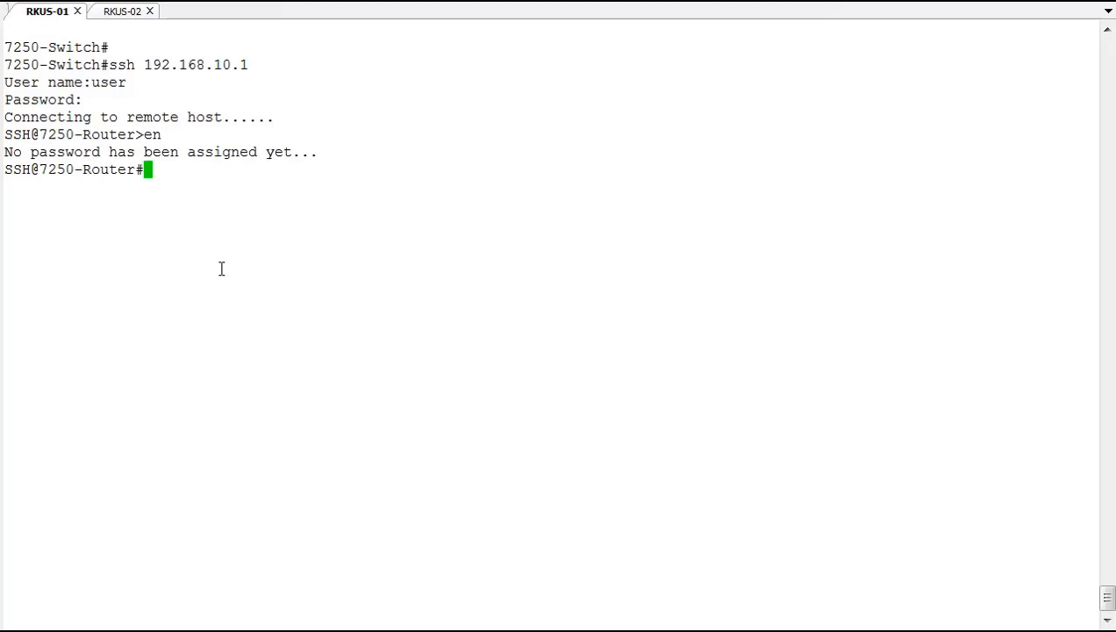
type("conf t")
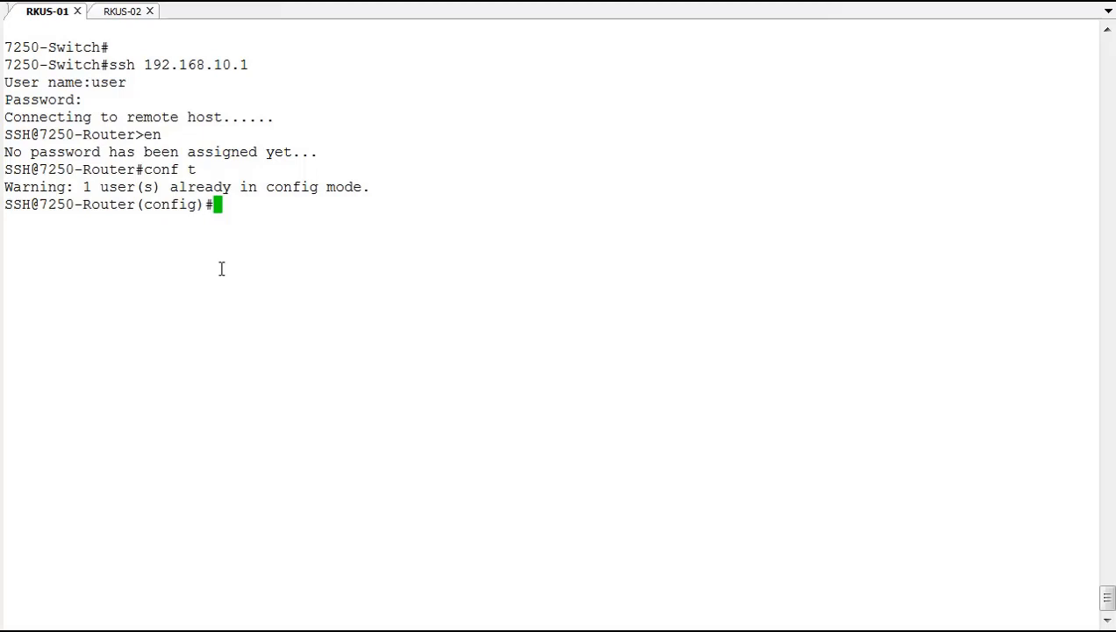
type("show who")
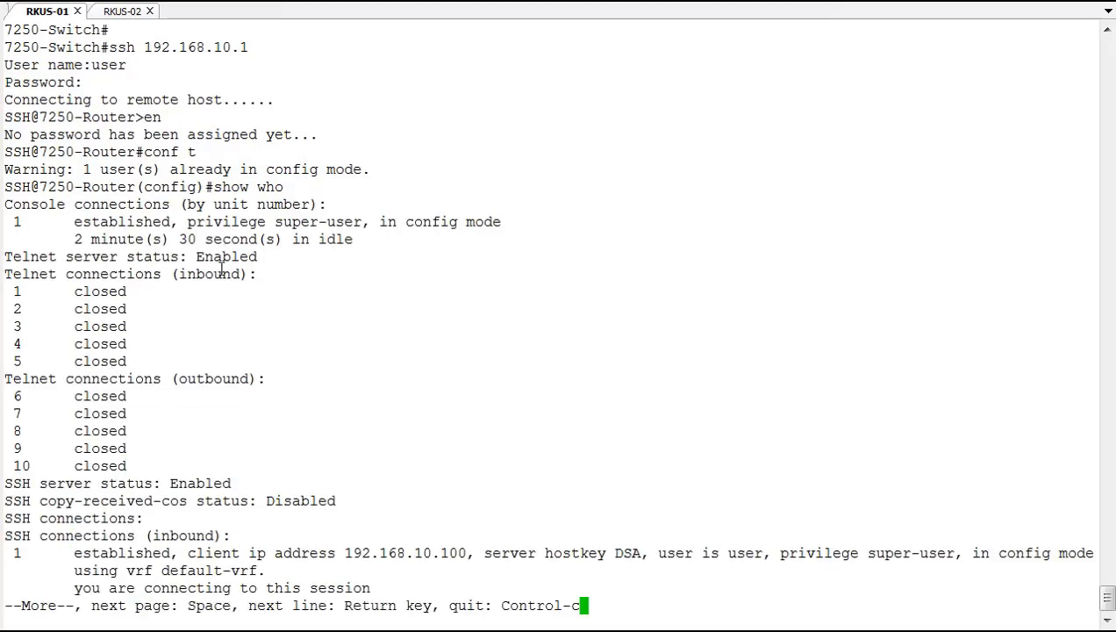
Page through 'show who' and highlight the established DSA SSH session from 192.168.10.100 as user
key("space")
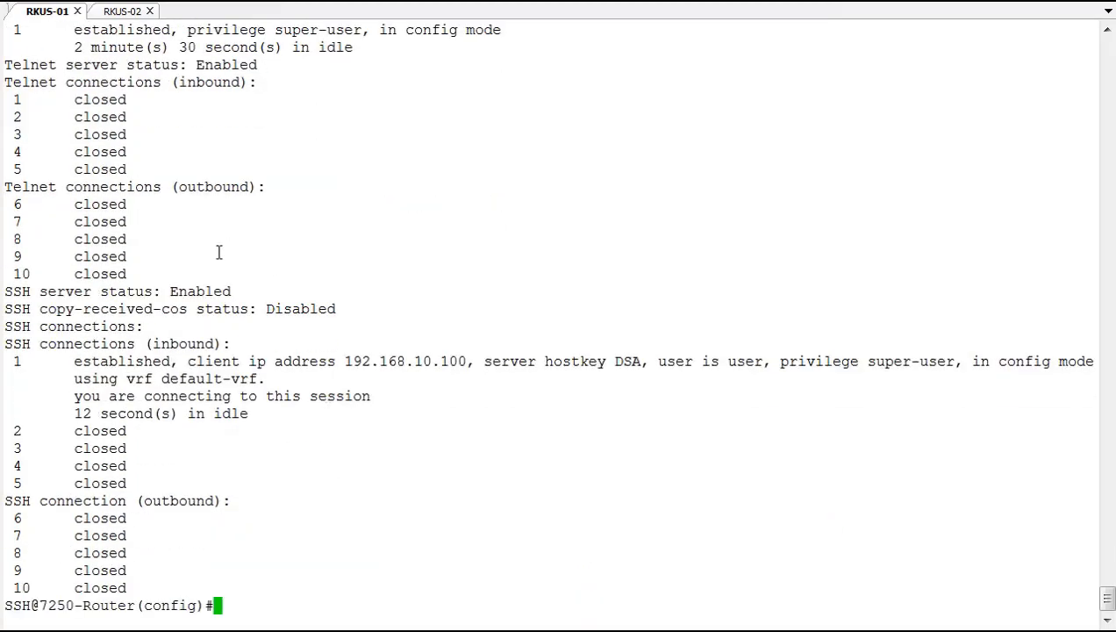
double_click(200, 291)
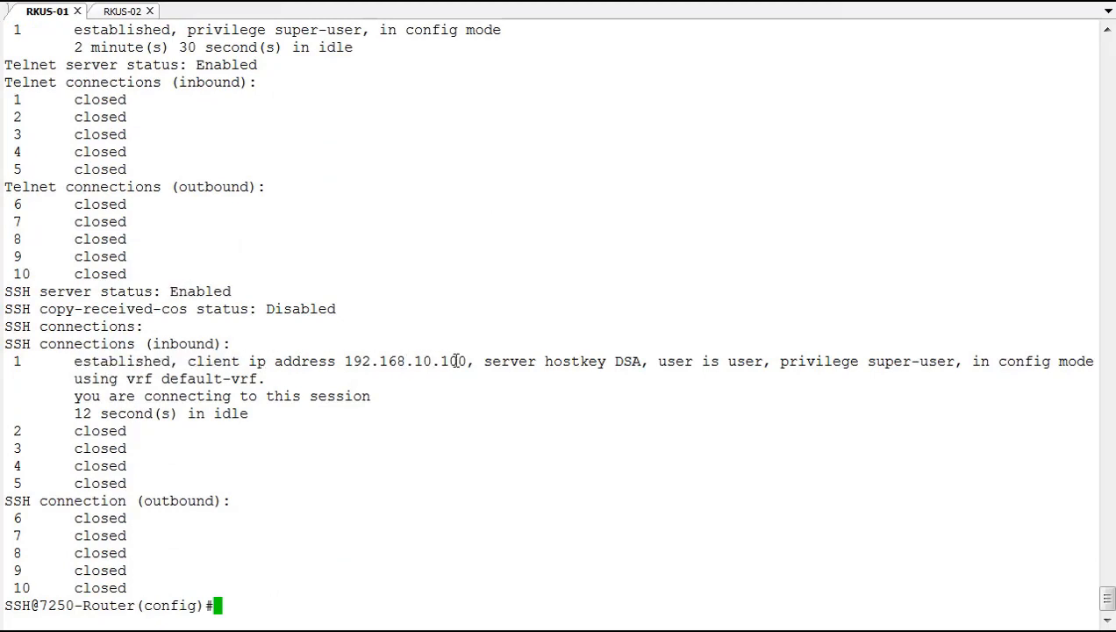
double_click(404, 361)
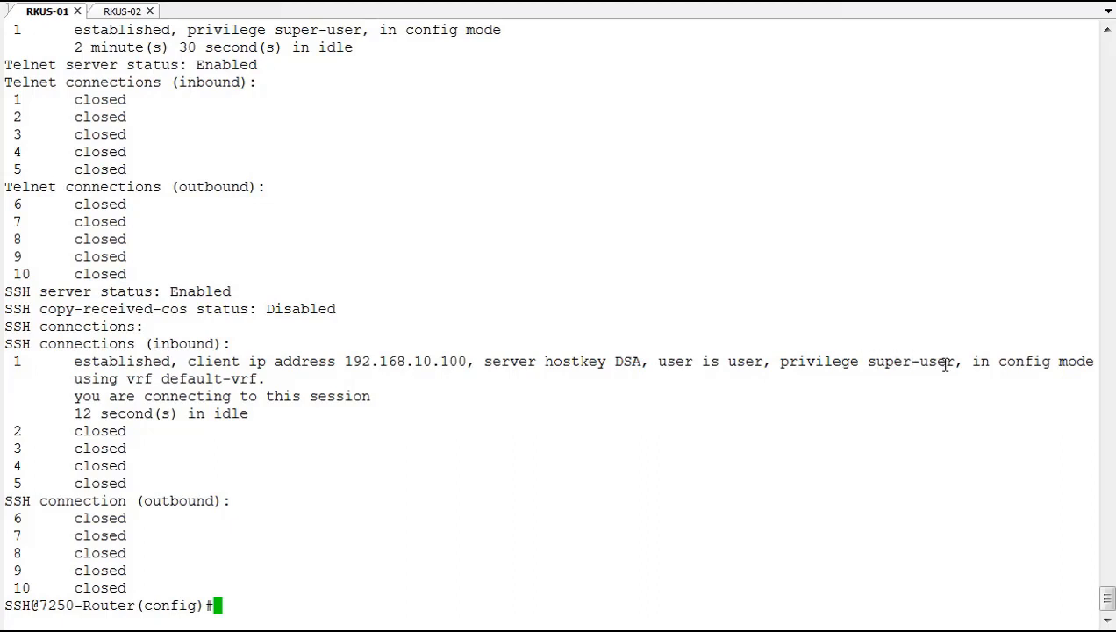
mouse_move(937, 372)
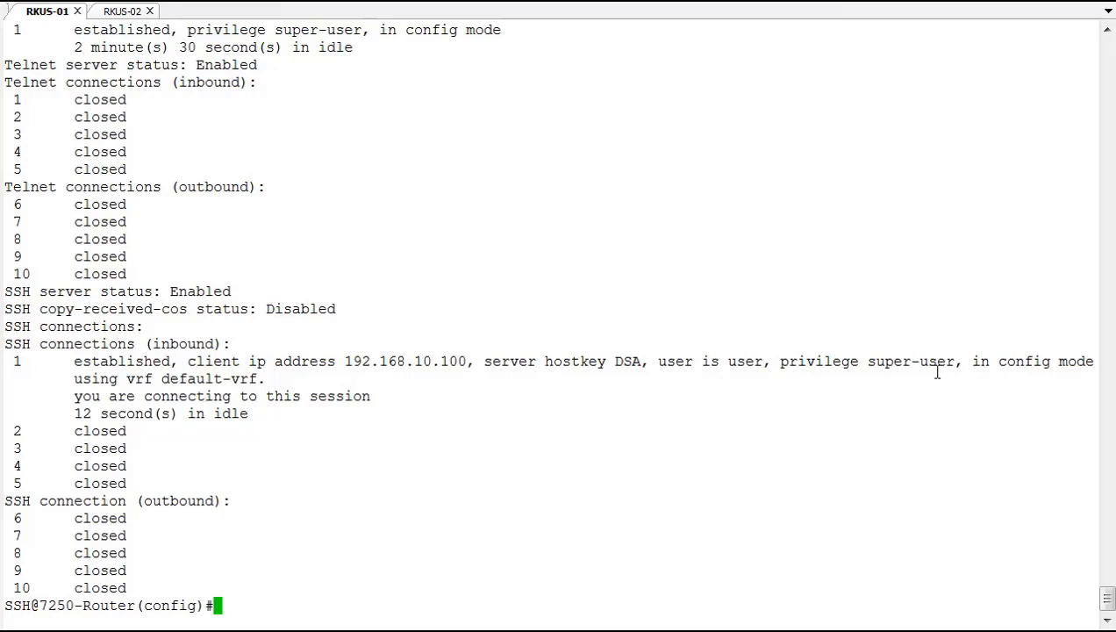
Run 'ip ssh ?' to list SSH options such as authentication retries, idle time and port
type("ip ssh")
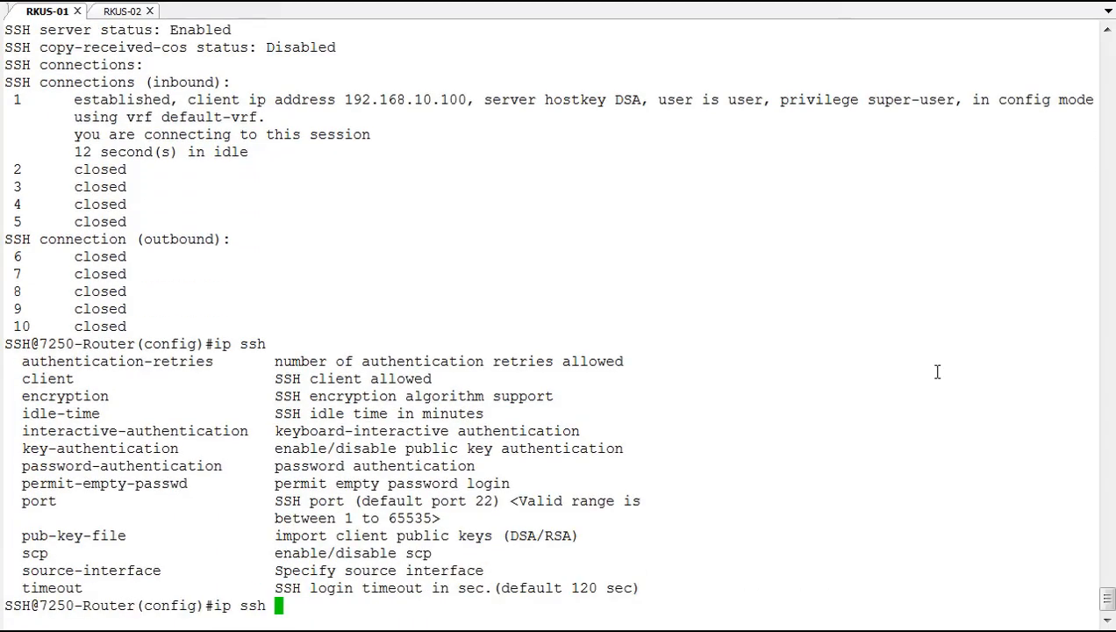
mouse_move(175, 354)
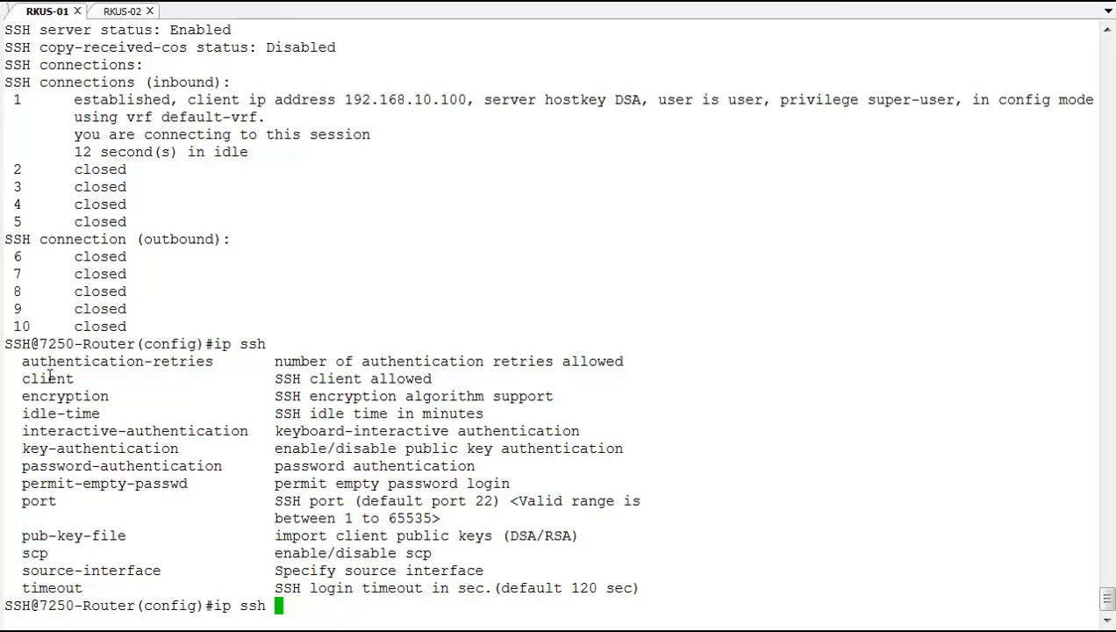
mouse_move(54, 396)
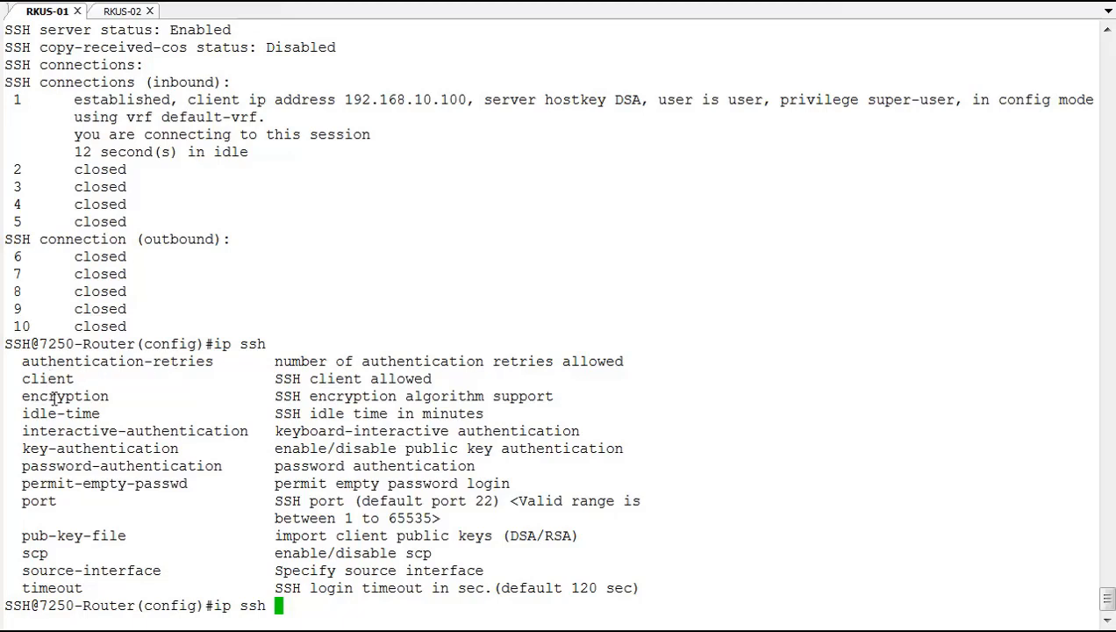
mouse_move(86, 418)
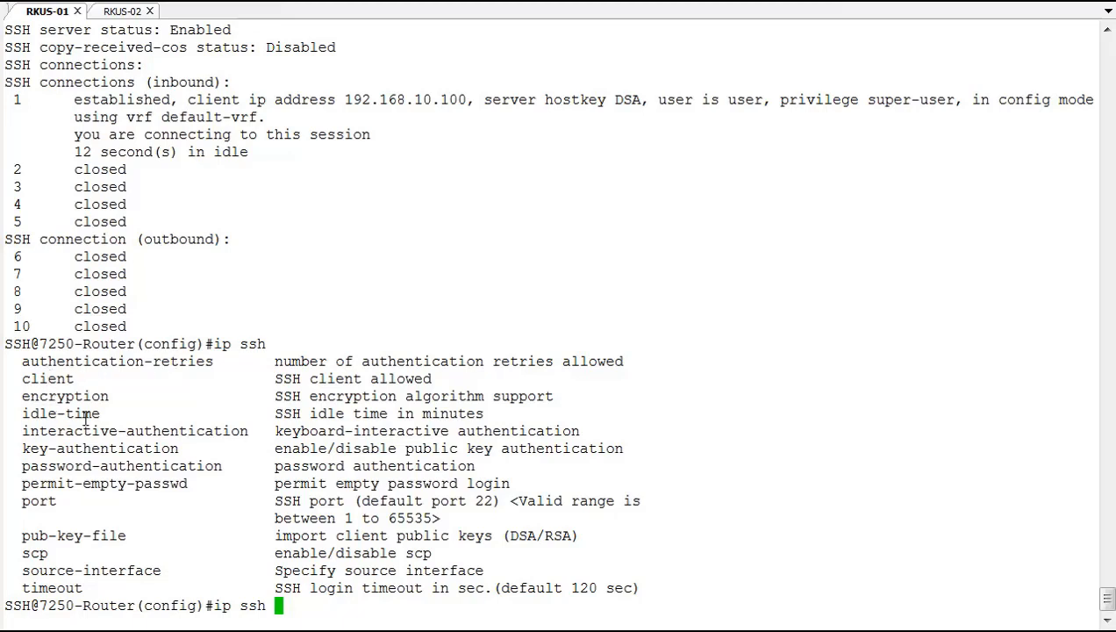